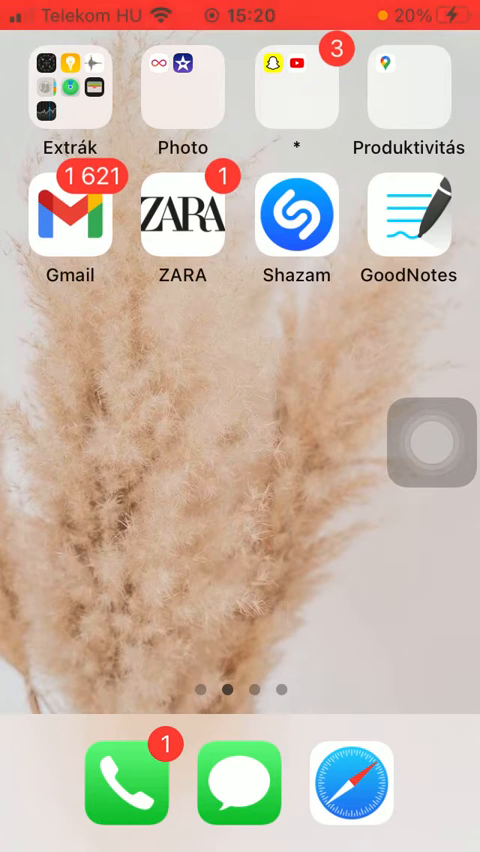
Launch GoodNotes into the Untitled Notebook and reach the Add a New Page? alert
click(410, 214)
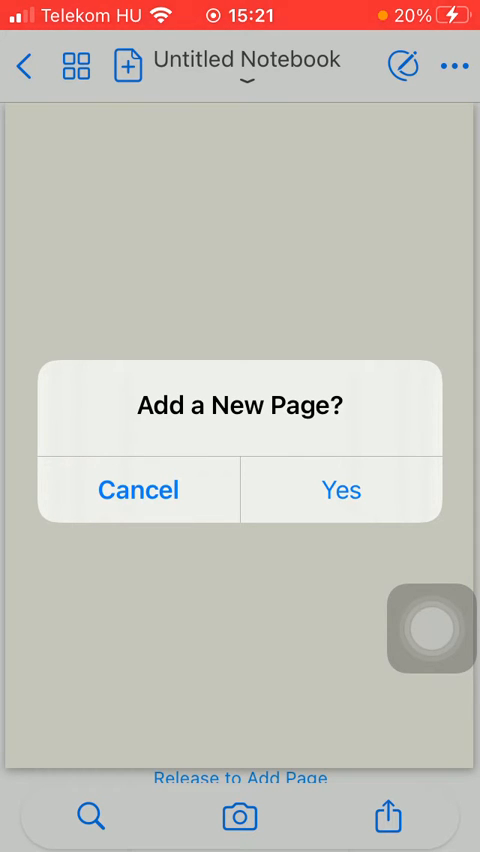
Answer Yes so a new blank page is appended to the Untitled Notebook
click(340, 490)
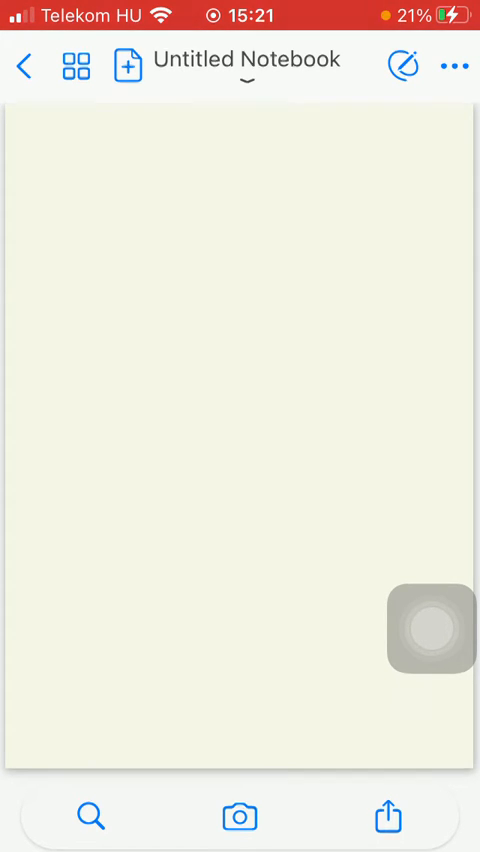
Browse the Add Page sheet's templates past Legal, Cornell, Two Column and Three Column
click(128, 64)
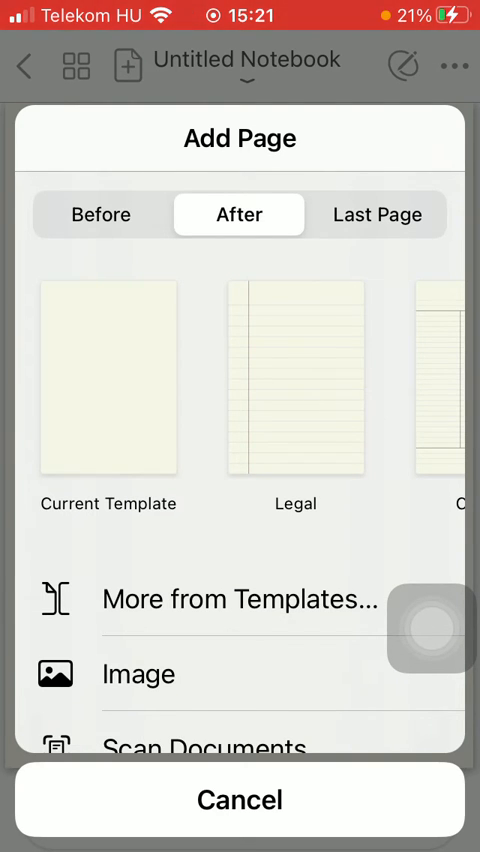
scroll(left, 3)
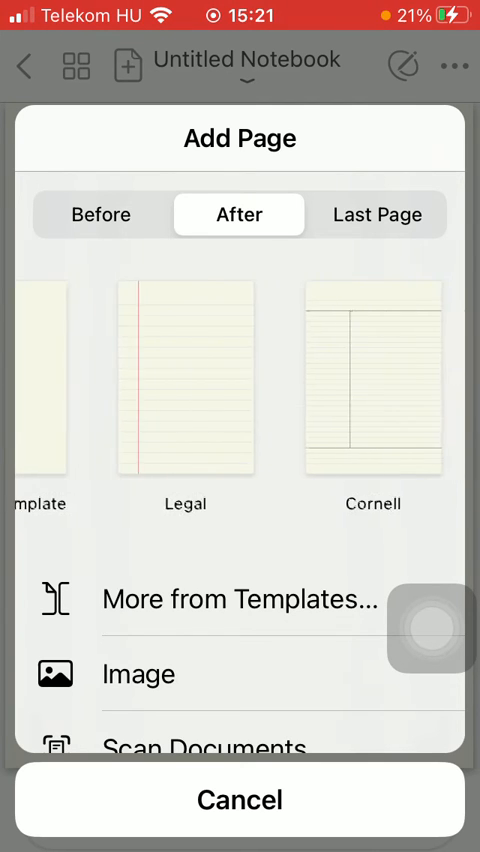
scroll(left, 3)
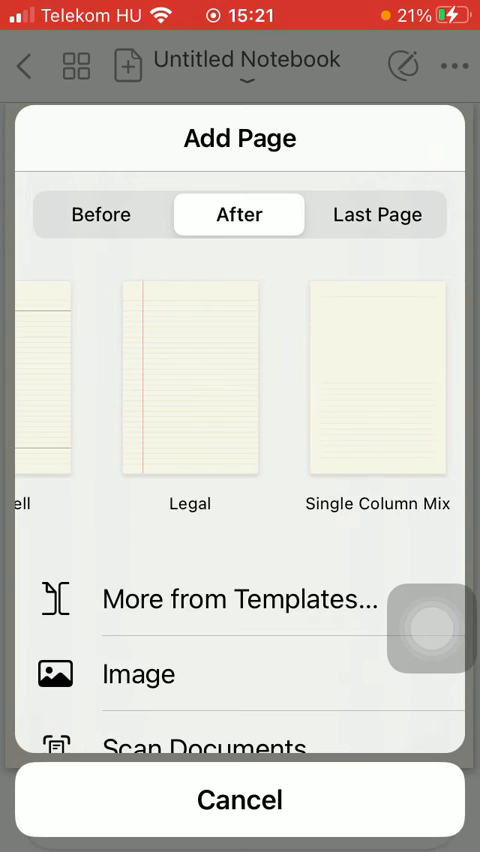
scroll(left, 3)
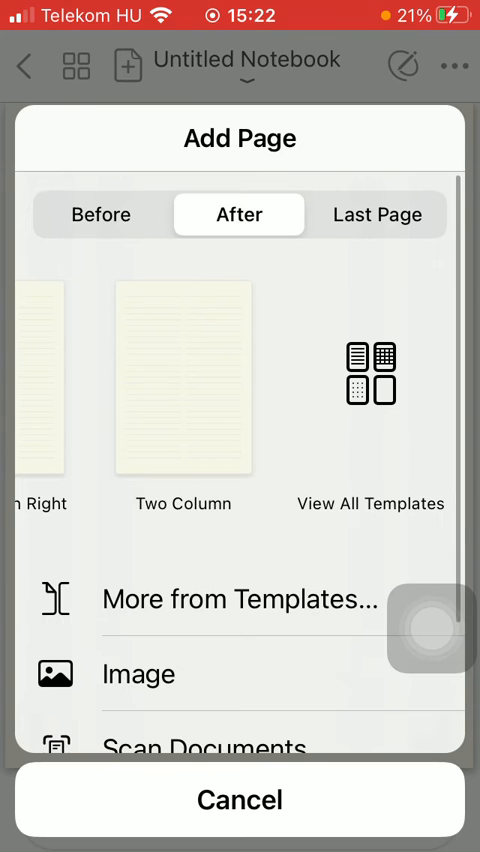
scroll(left, 3)
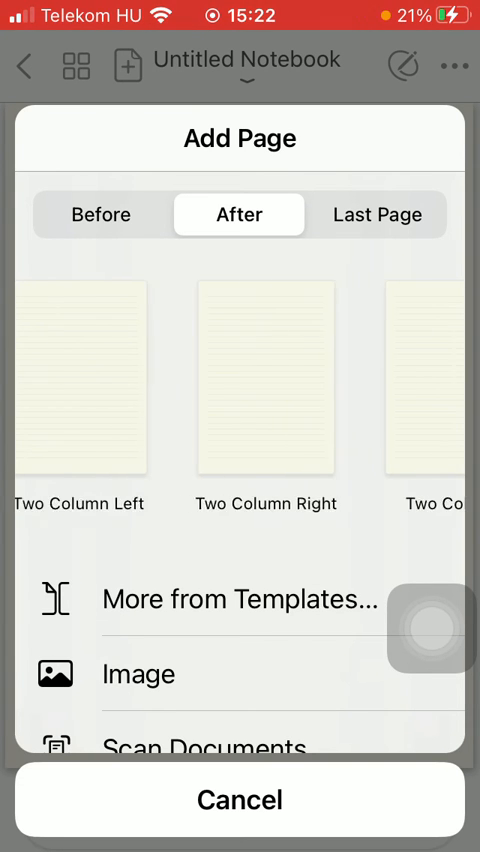
scroll(left, 3)
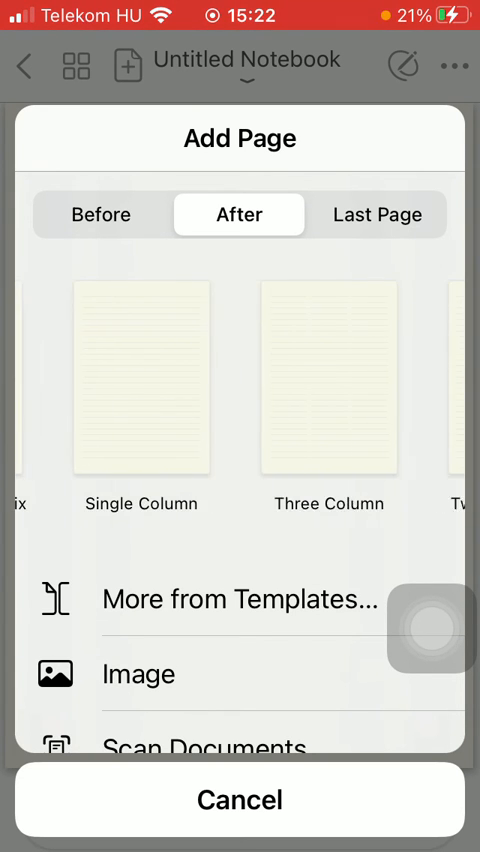